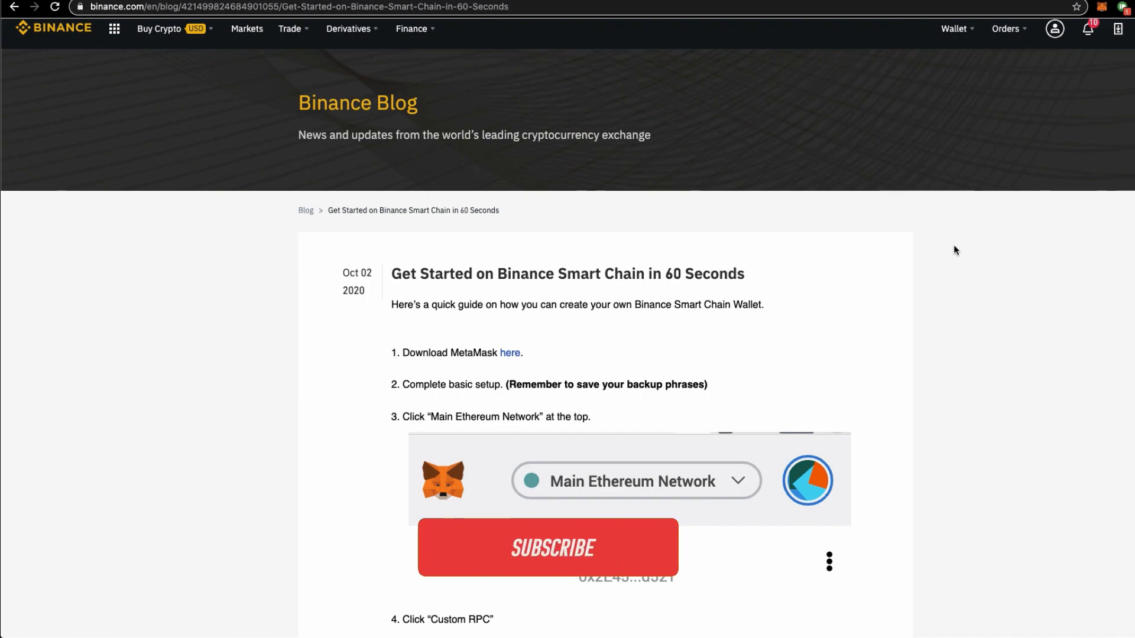
left_click(552, 548)
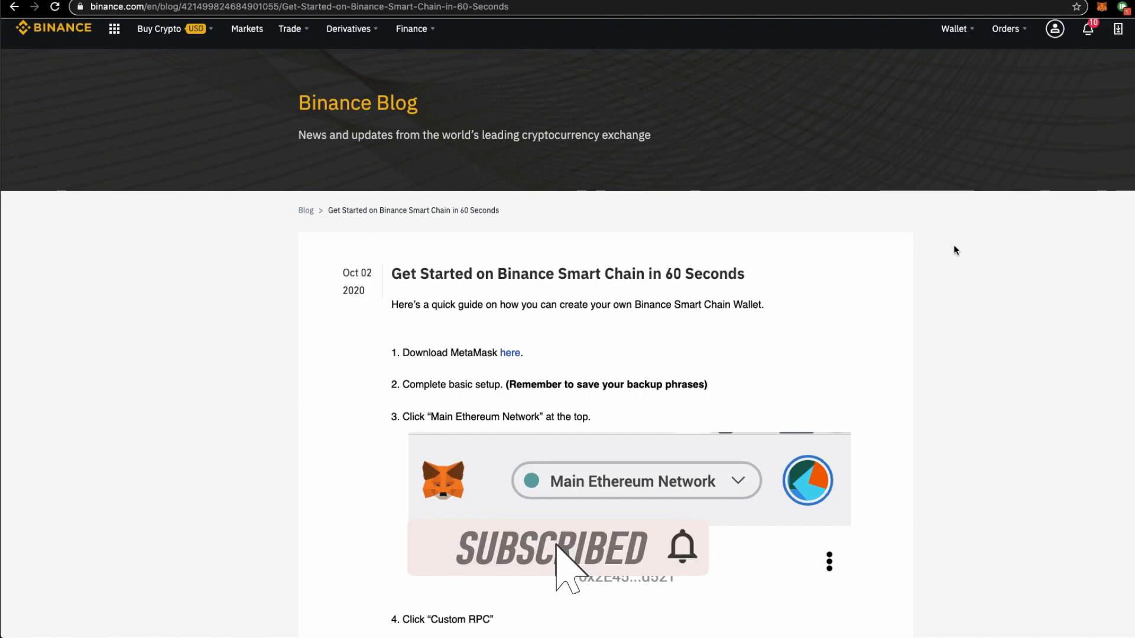